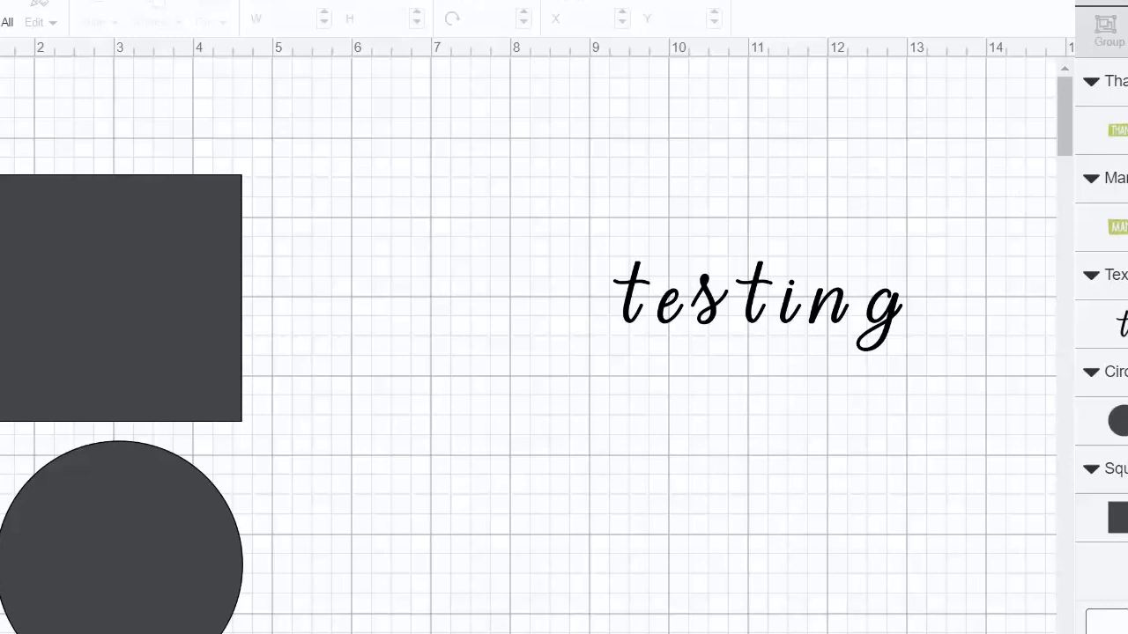
pyautogui.moveTo(161, 323)
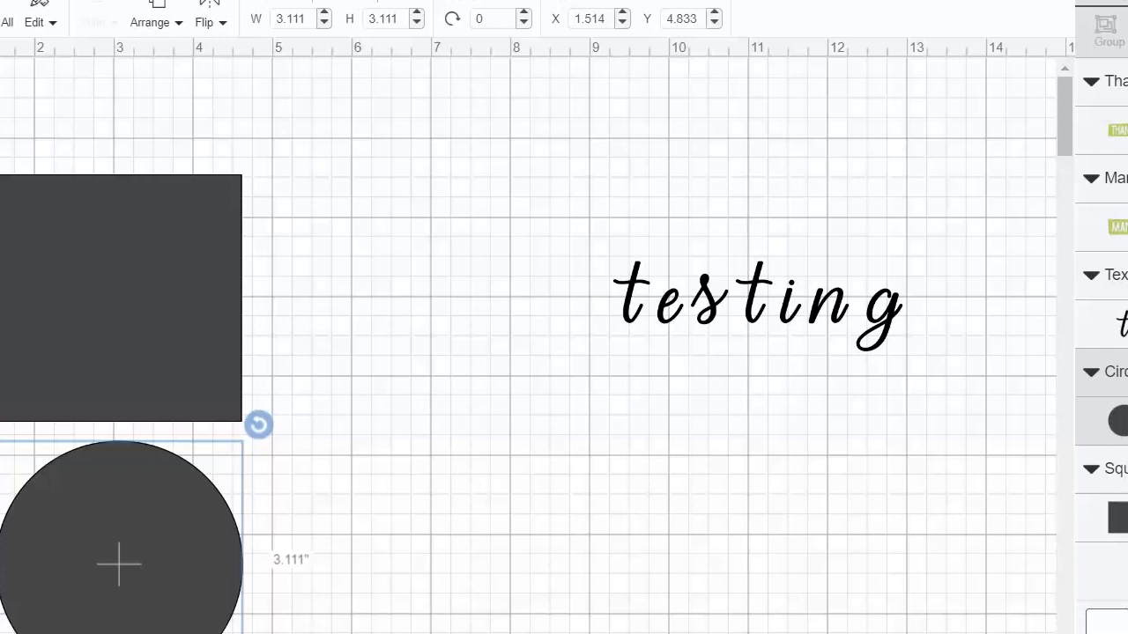
pyautogui.moveTo(317, 373)
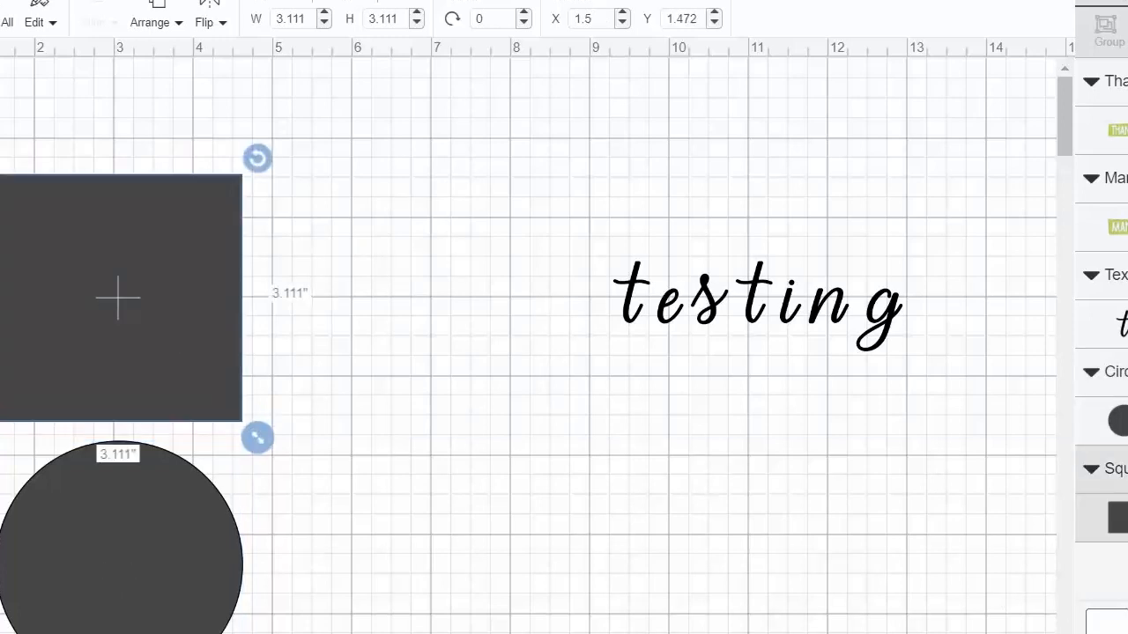
pyautogui.moveTo(187, 543)
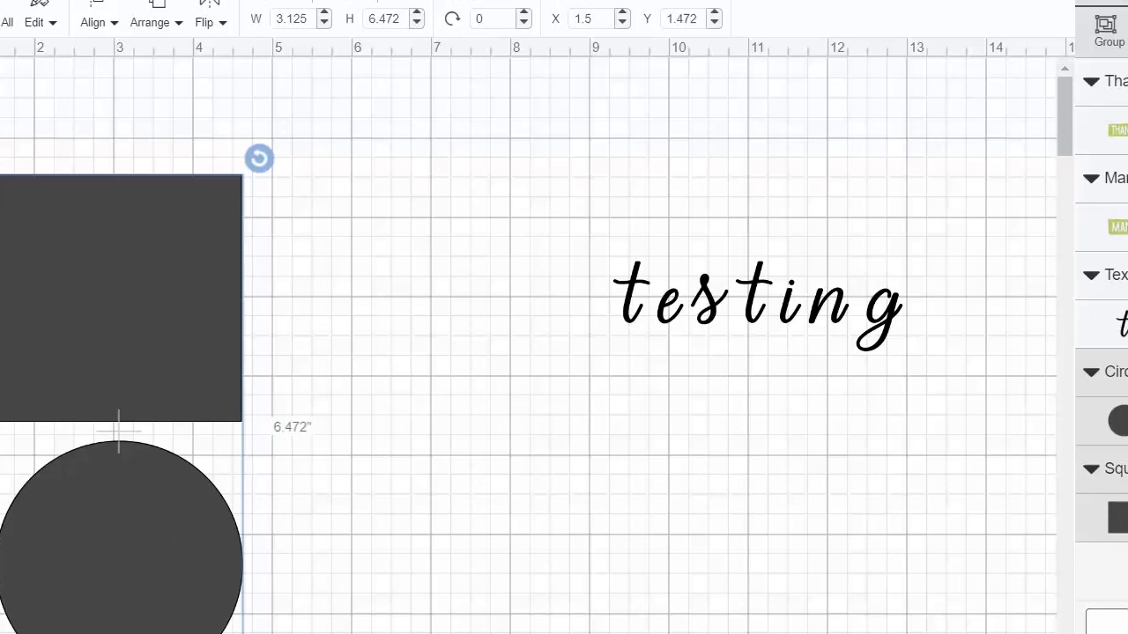
pyautogui.moveTo(494, 558)
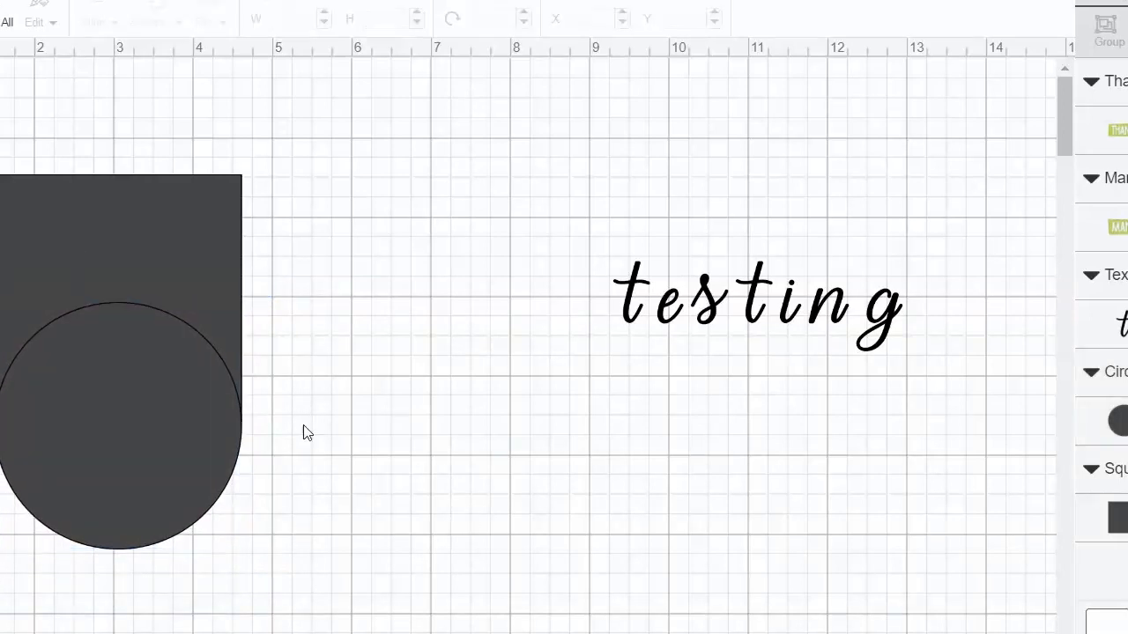
# Select the overlapping square and circle and weld them into a single arch shape.
pyautogui.moveTo(364, 550); pyautogui.dragTo(379, 541)
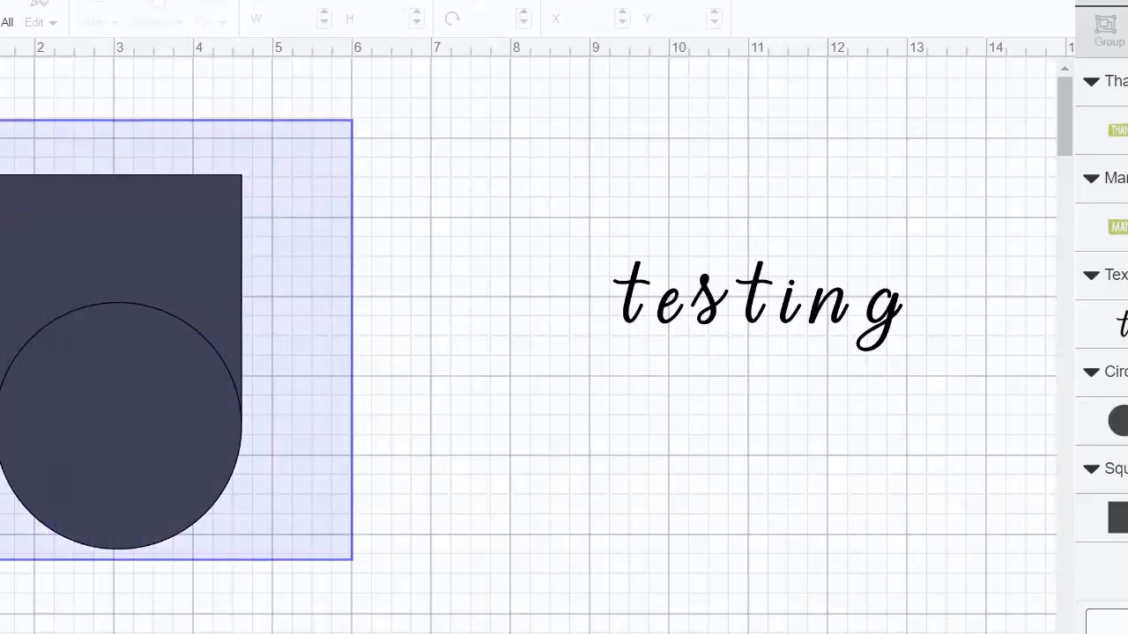
pyautogui.click(119, 362)
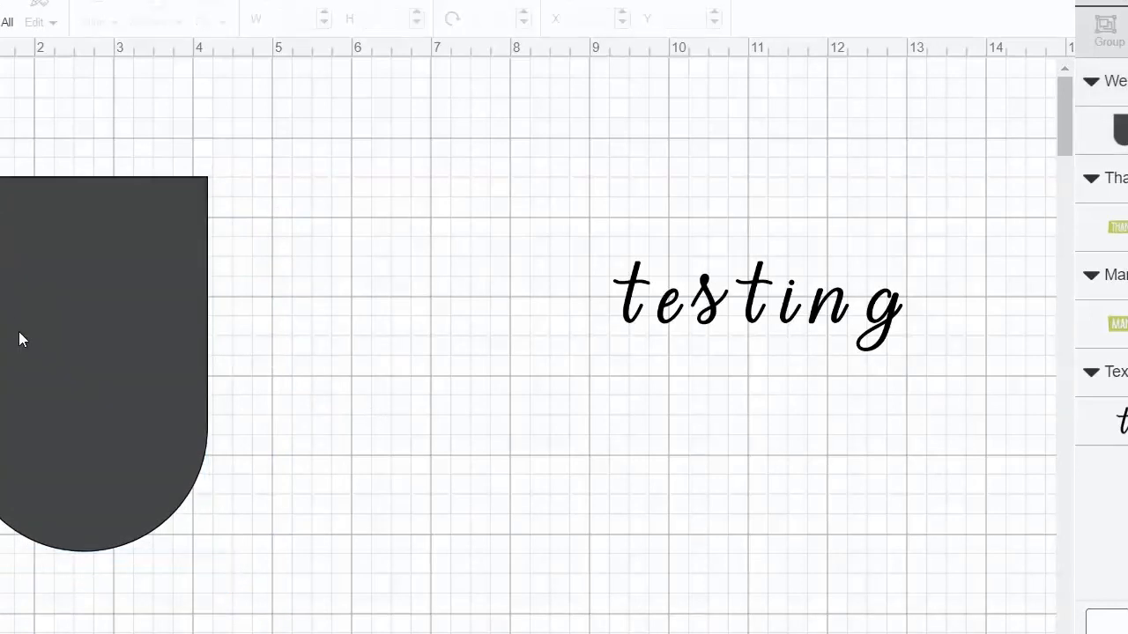
pyautogui.click(88, 353)
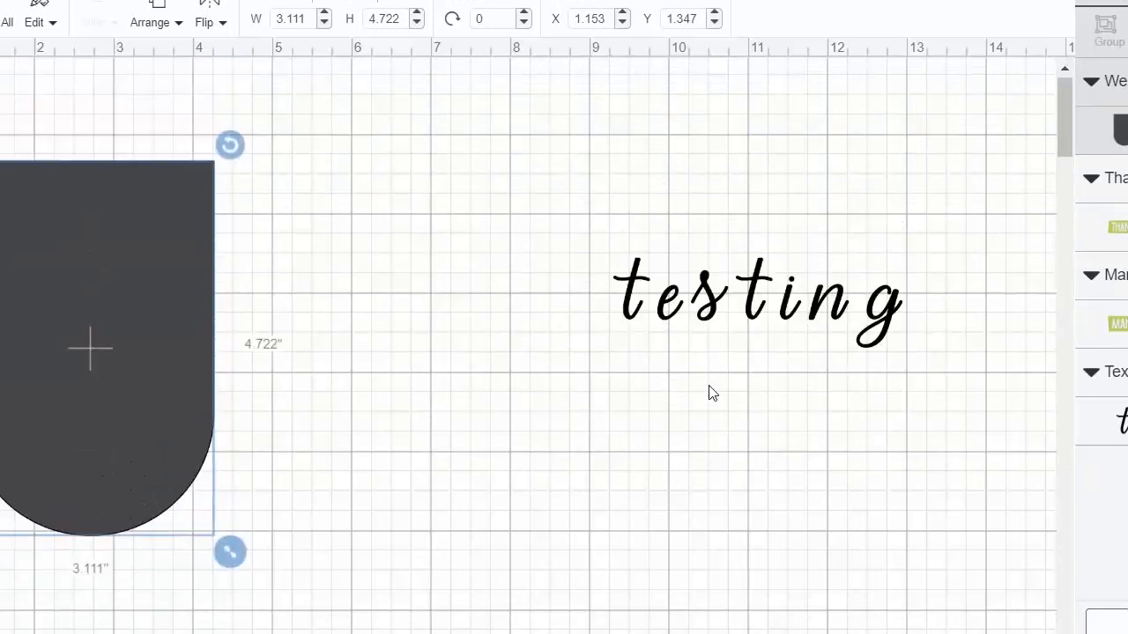
# Set the letter spacing of 'testing' to -0.3 and ungroup it into separate letter layers.
pyautogui.click(758, 299)
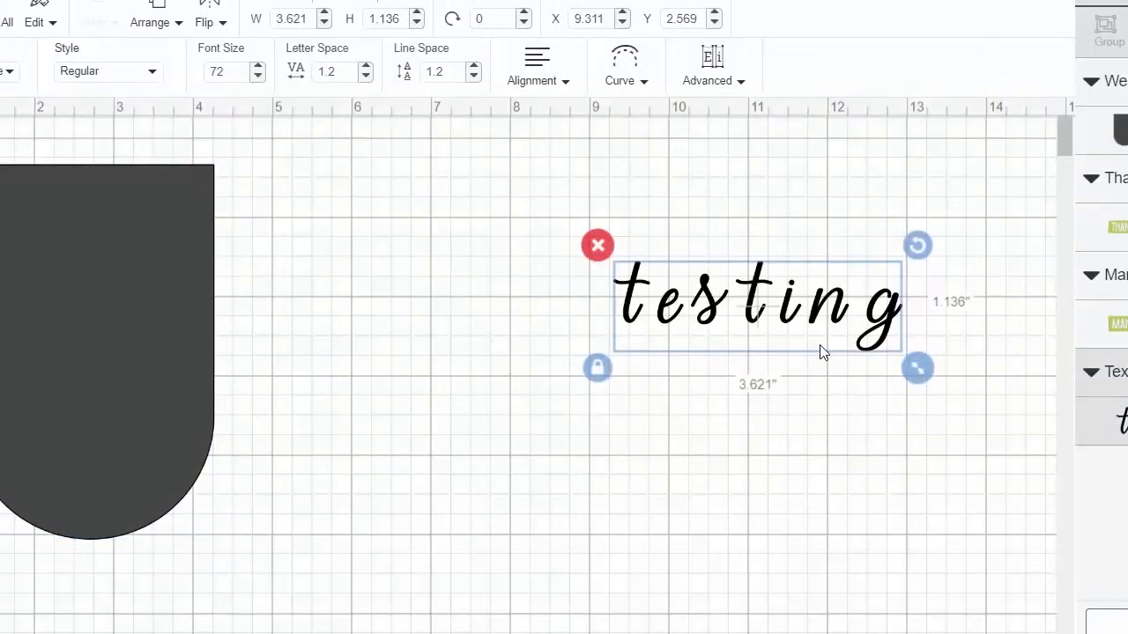
pyautogui.moveTo(531, 257)
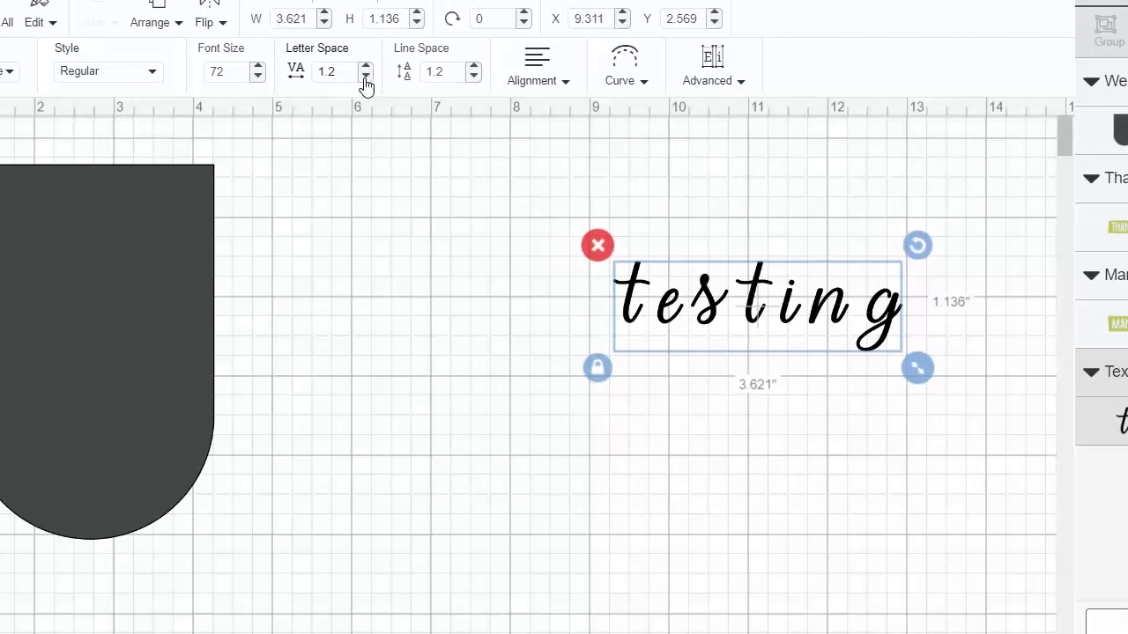
pyautogui.click(365, 76)
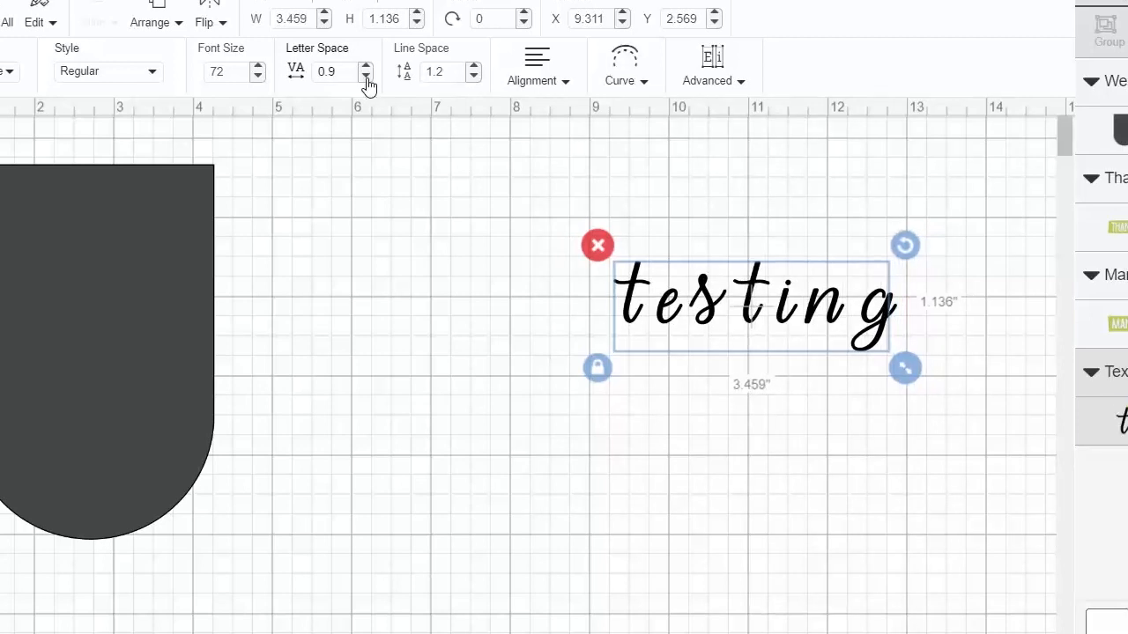
pyautogui.click(366, 76)
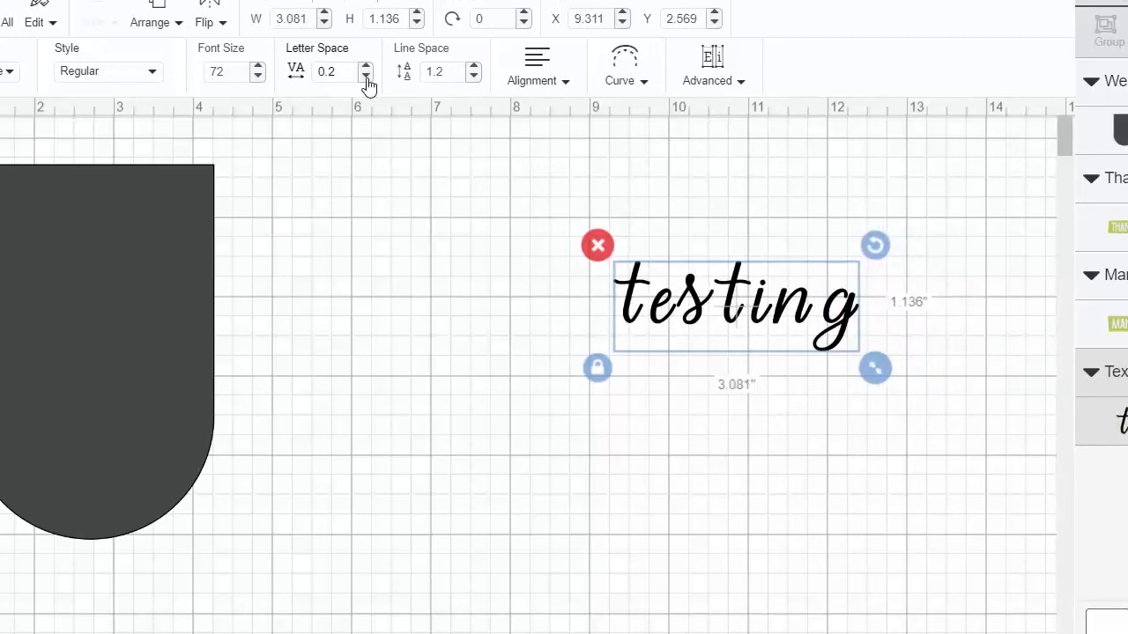
pyautogui.click(366, 76)
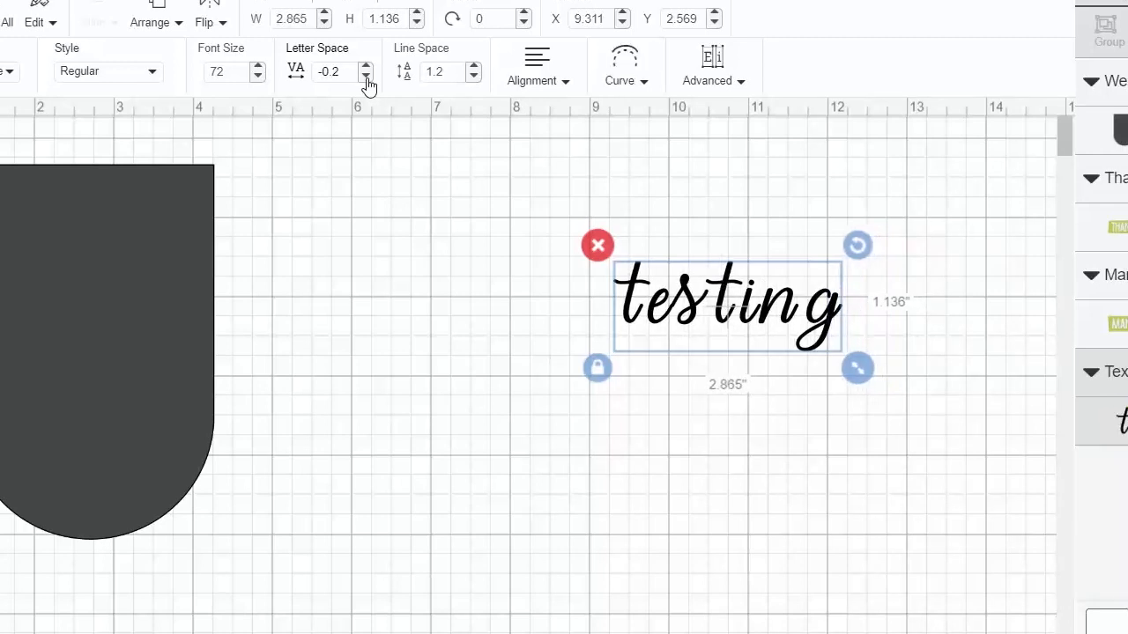
pyautogui.click(366, 76)
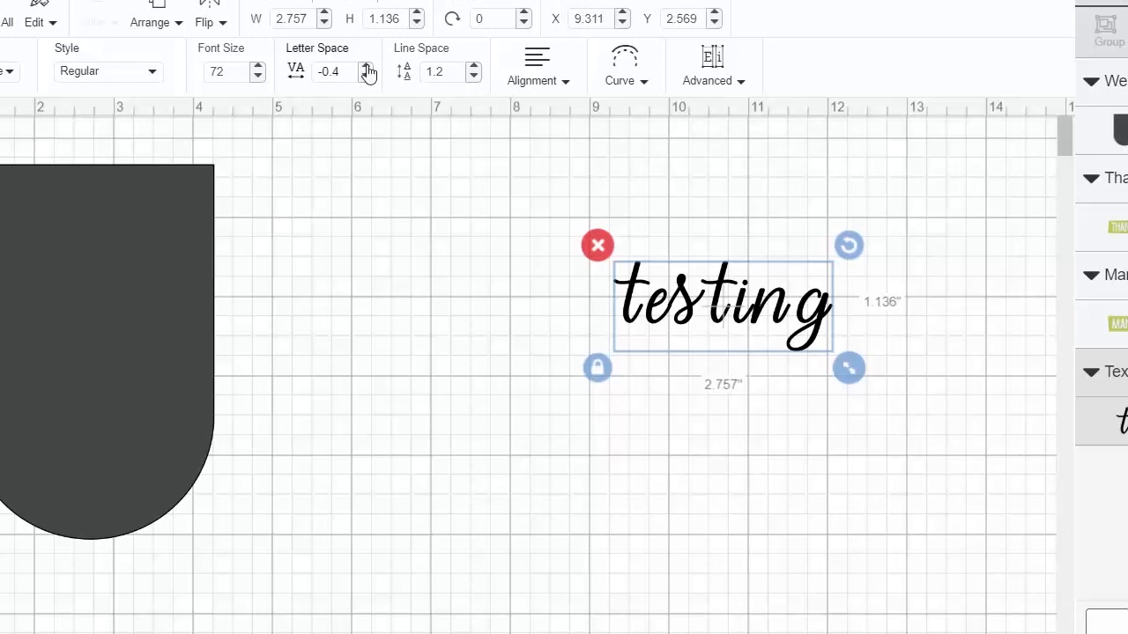
pyautogui.click(364, 66)
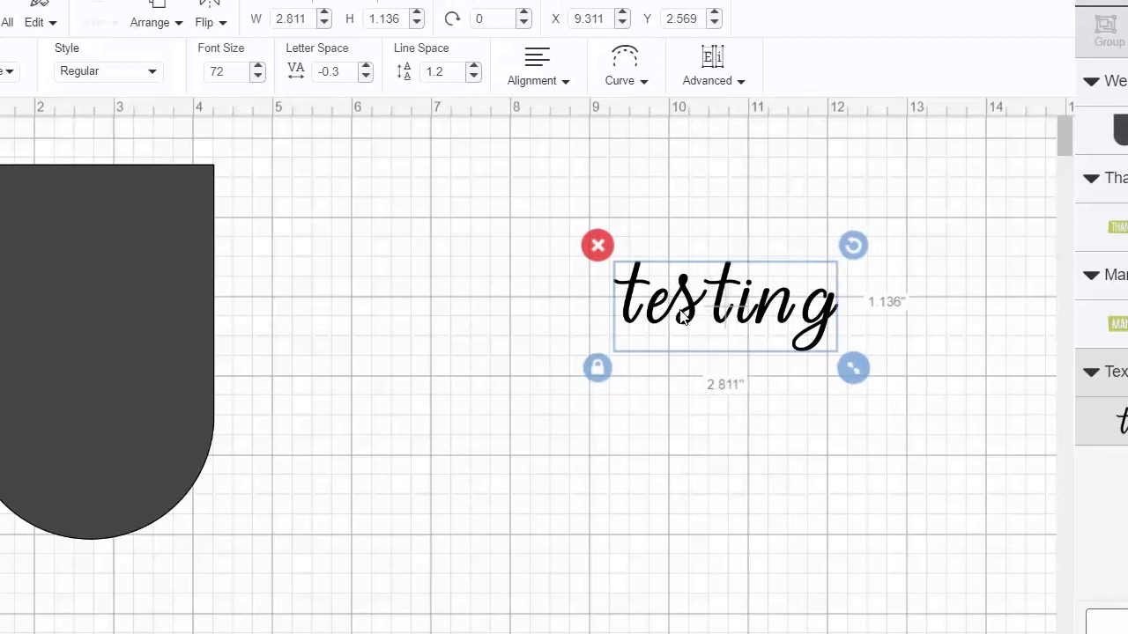
pyautogui.moveTo(667, 107)
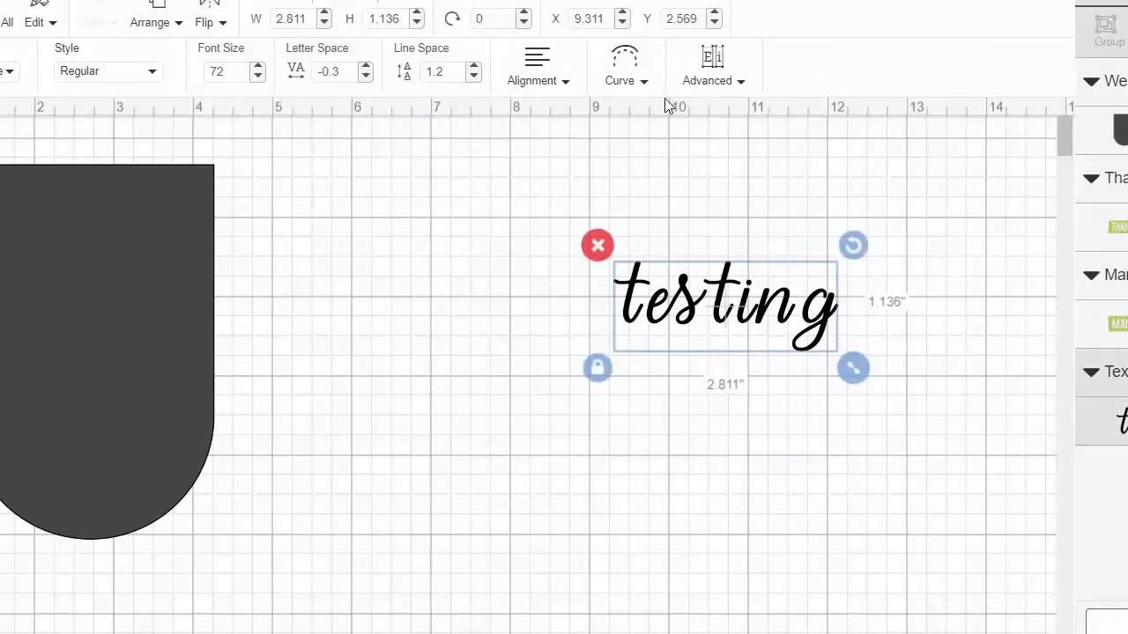
pyautogui.click(712, 66)
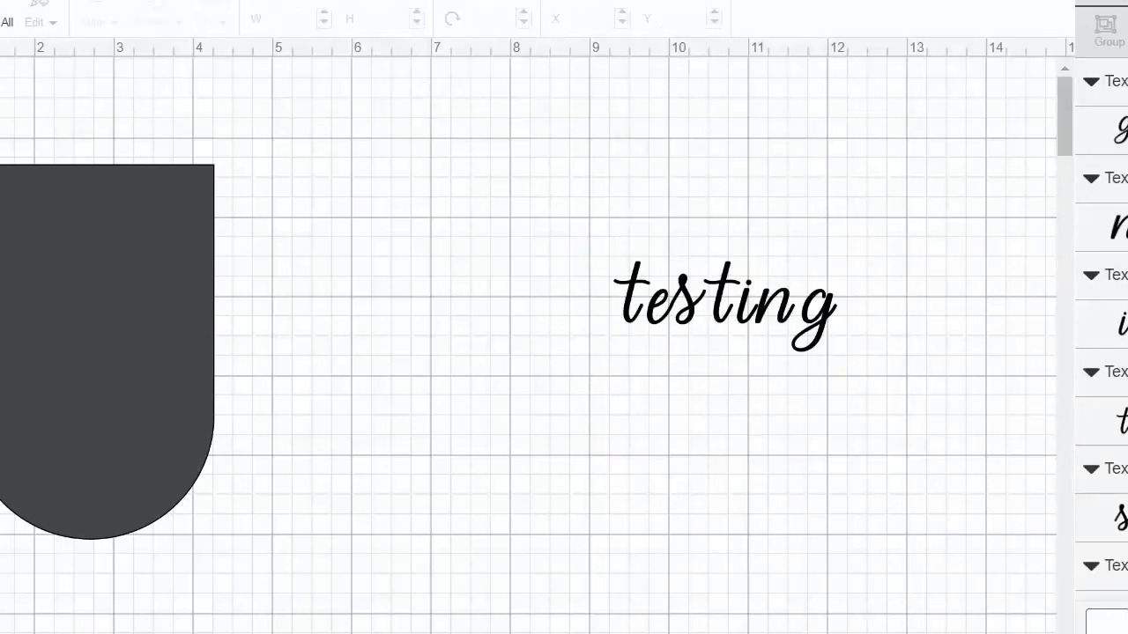
# Nudge the letters of 'testing' left so they overlap, moving the g against the n.
pyautogui.click(725, 304)
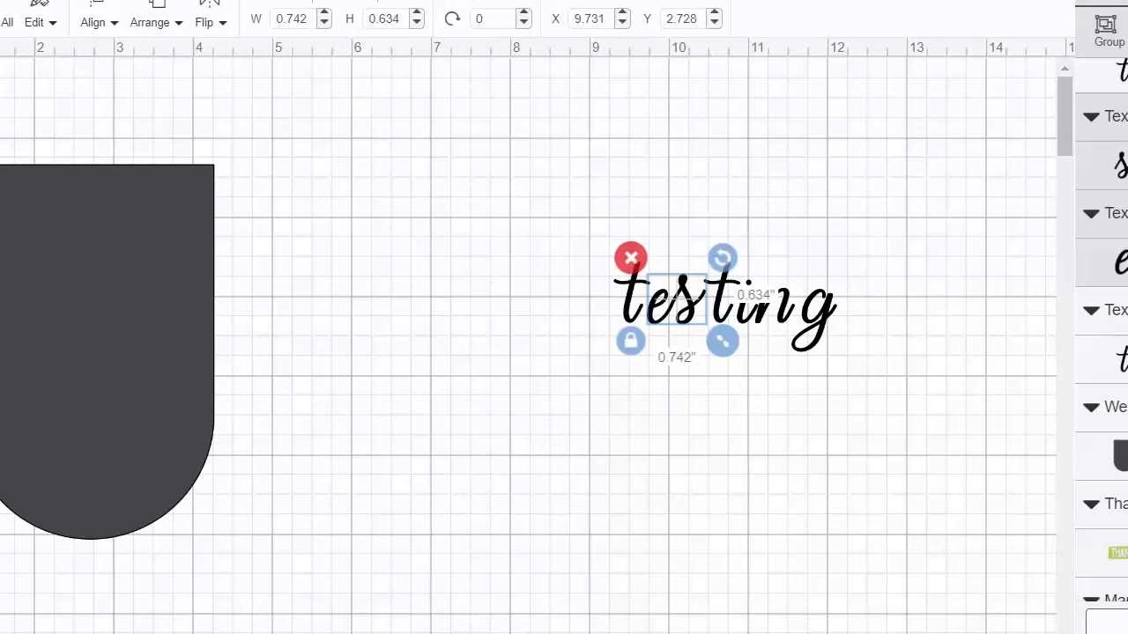
pyautogui.click(663, 507)
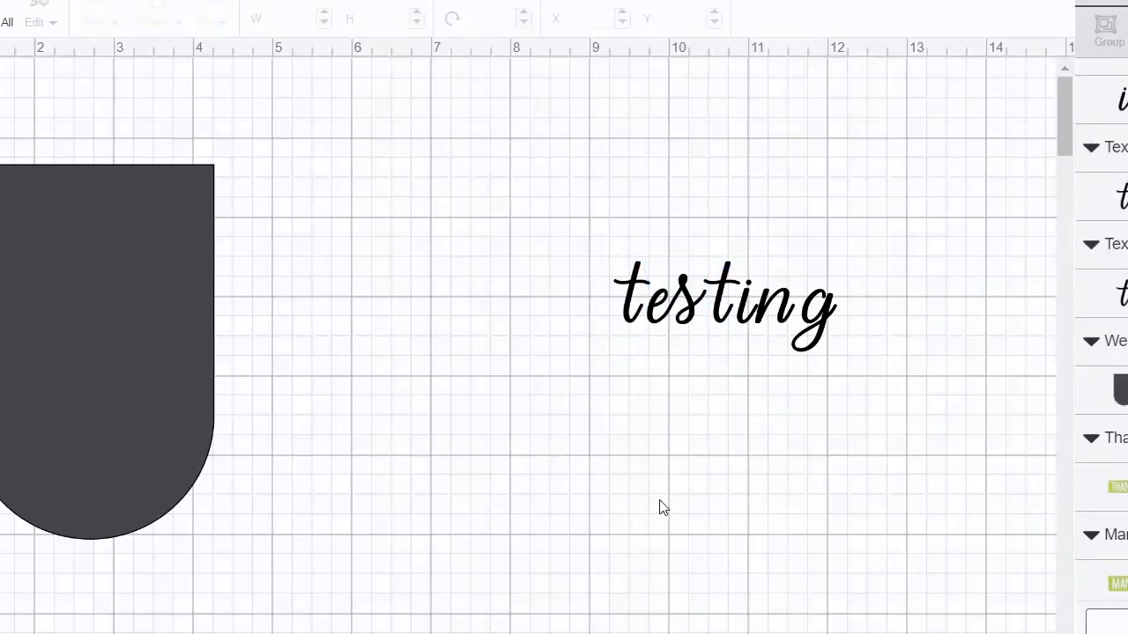
pyautogui.click(670, 299)
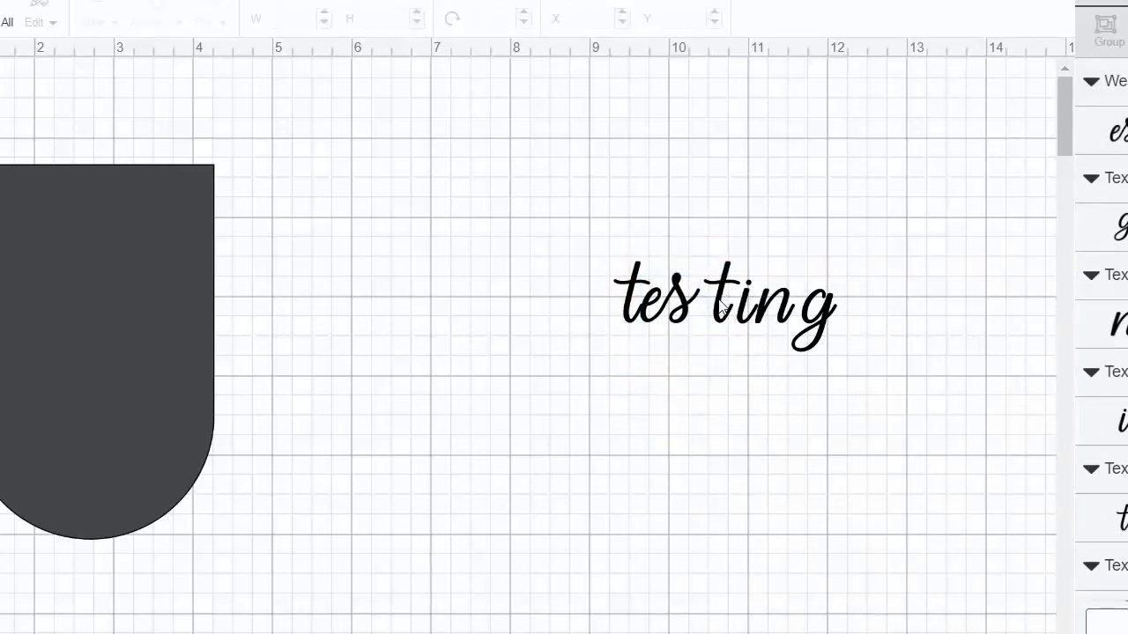
pyautogui.click(687, 295)
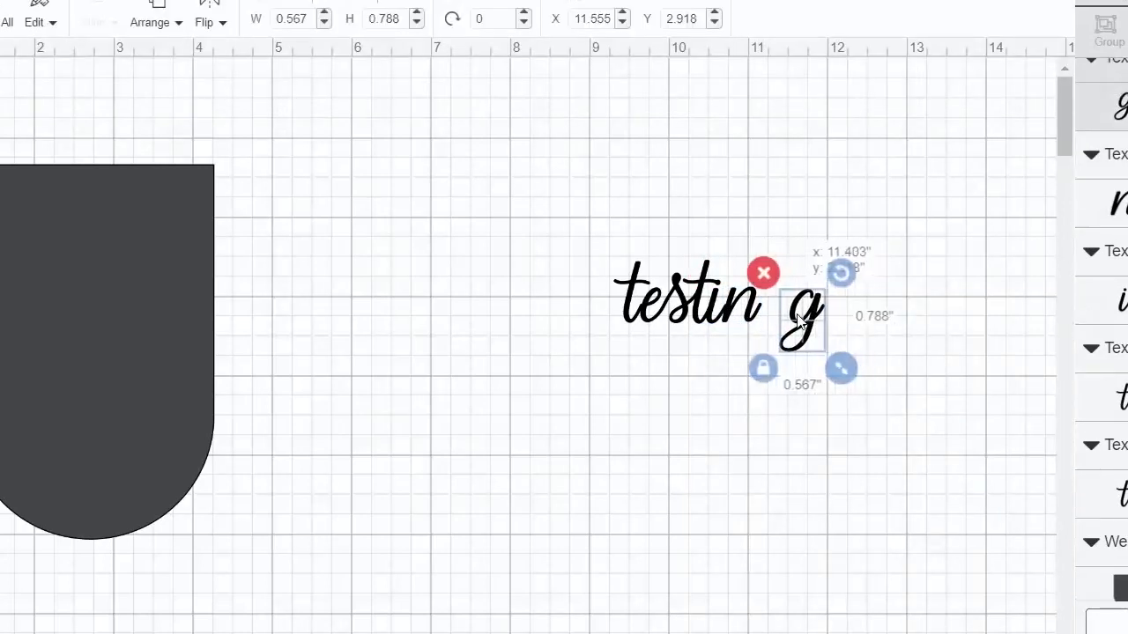
pyautogui.moveTo(802, 320); pyautogui.dragTo(767, 320)
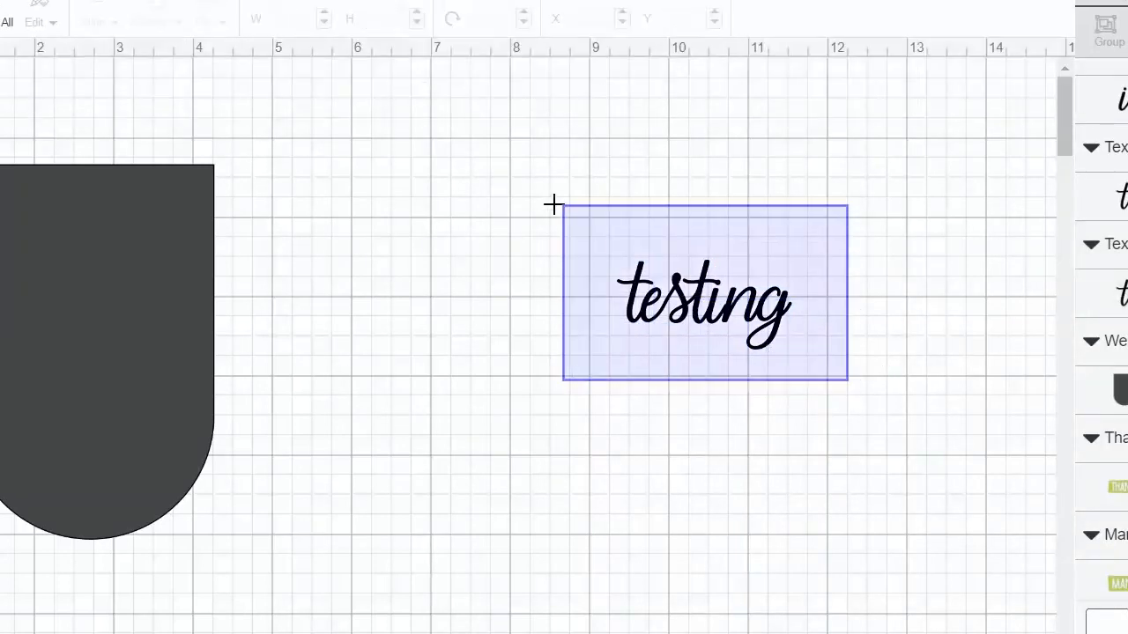
# Weld all letters of 'testing' into one 2.2-inch layer and shift it up and left.
pyautogui.click(703, 304)
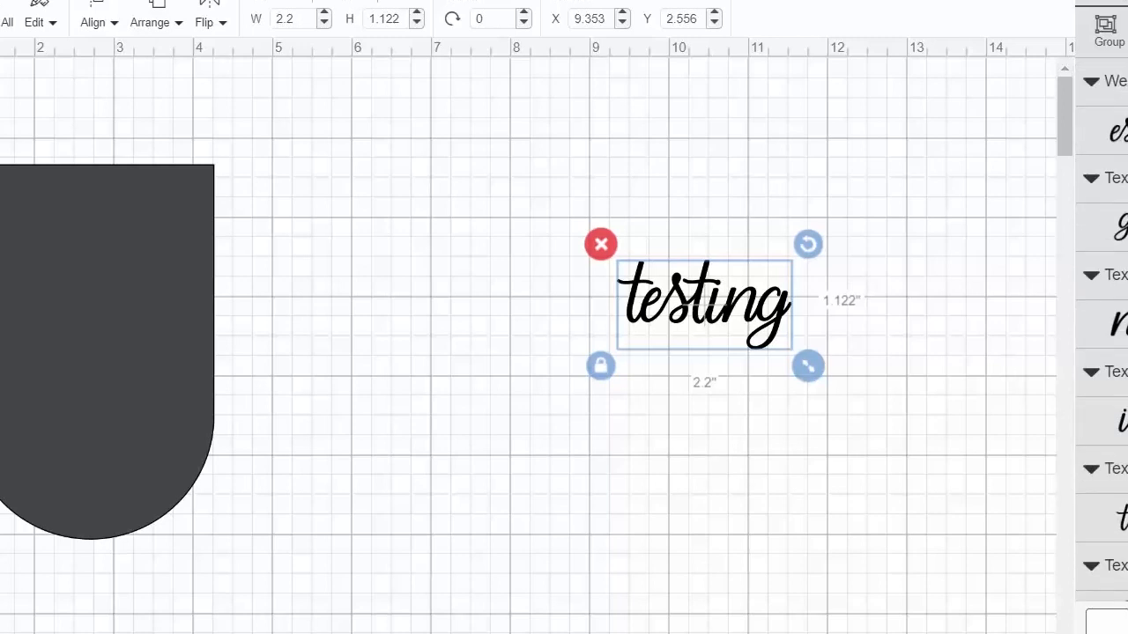
pyautogui.click(922, 505)
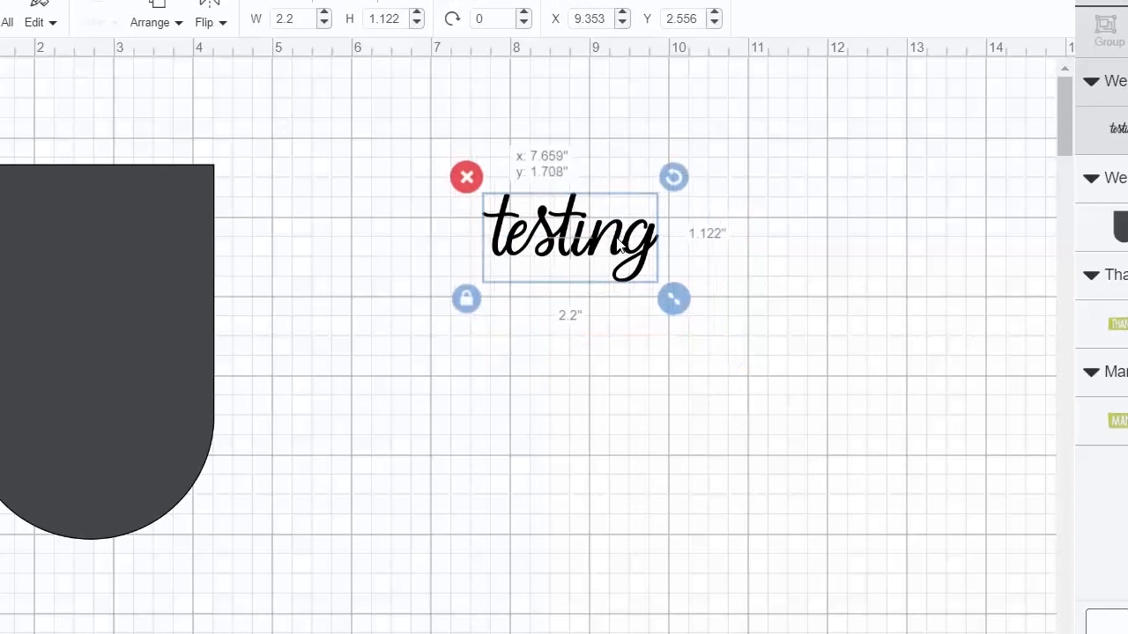
pyautogui.moveTo(570, 235); pyautogui.dragTo(639, 258)
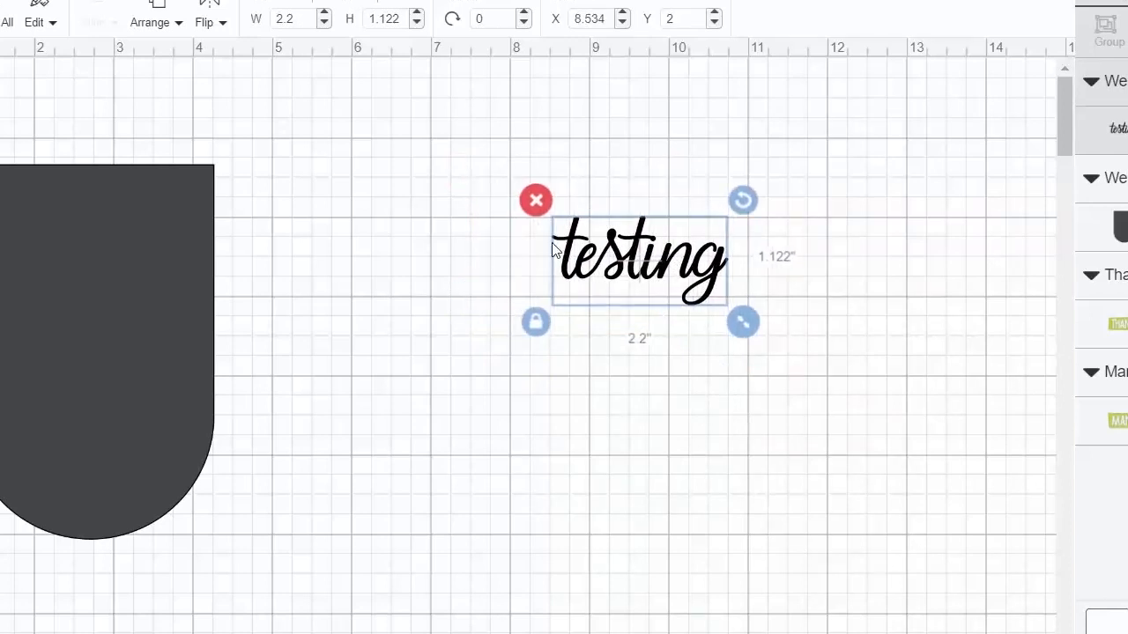
pyautogui.moveTo(553, 254)
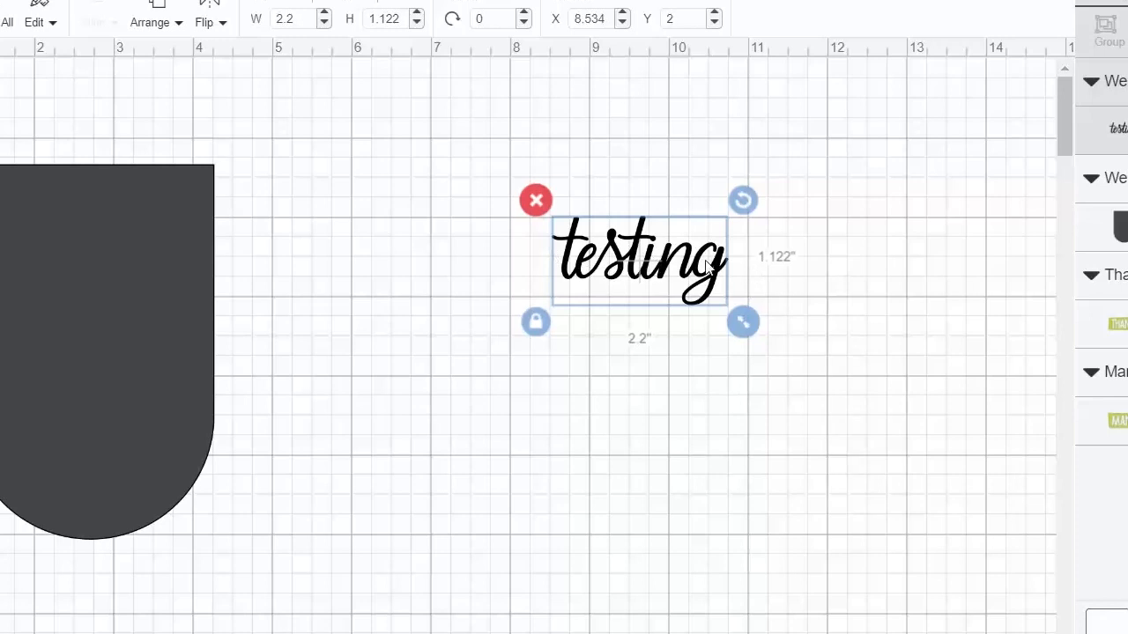
pyautogui.moveTo(542, 253)
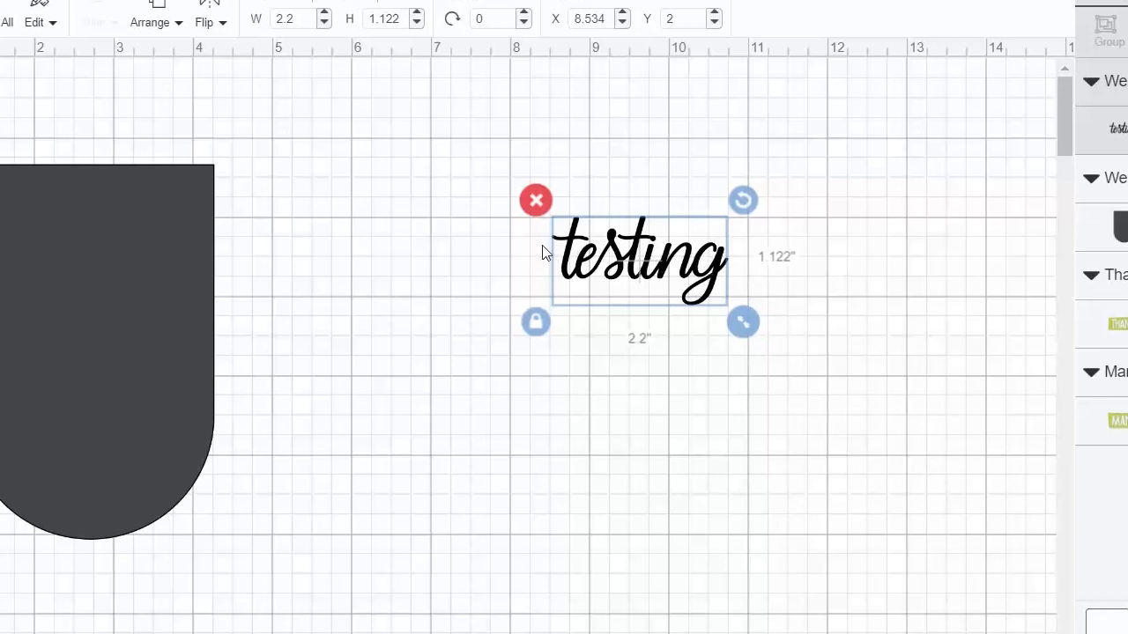
pyautogui.moveTo(721, 280)
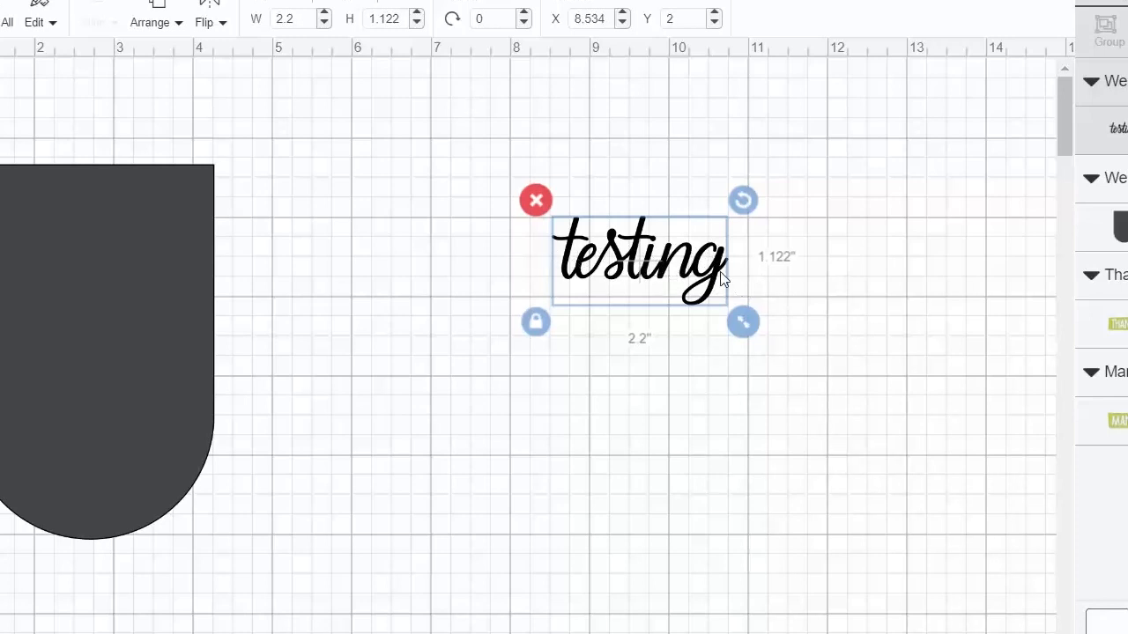
pyautogui.moveTo(595, 363)
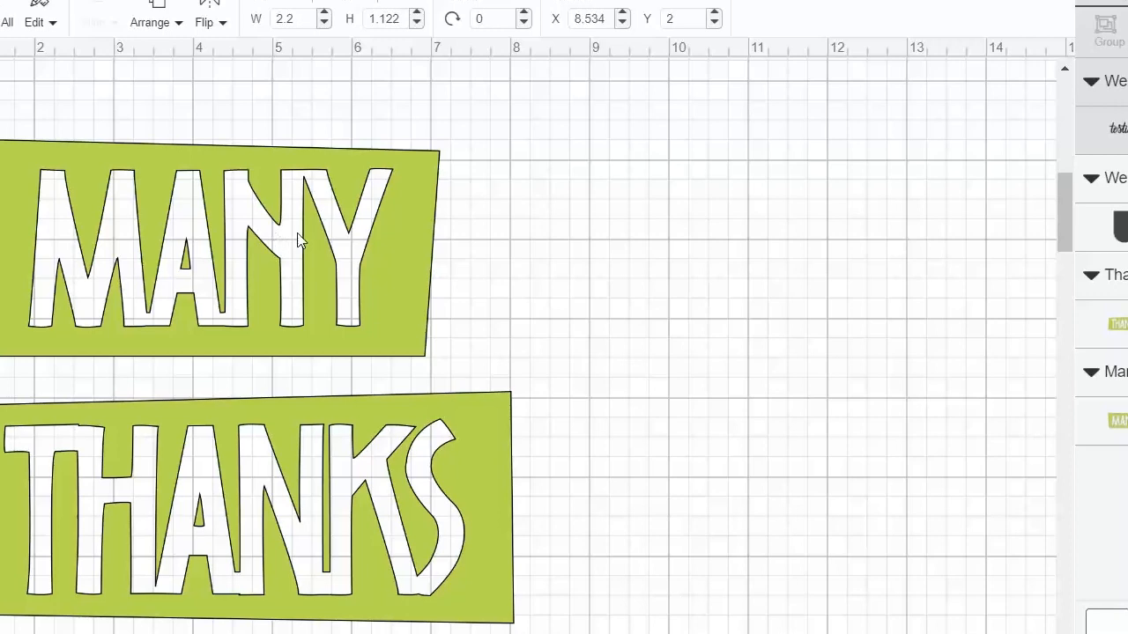
pyautogui.moveTo(602, 377)
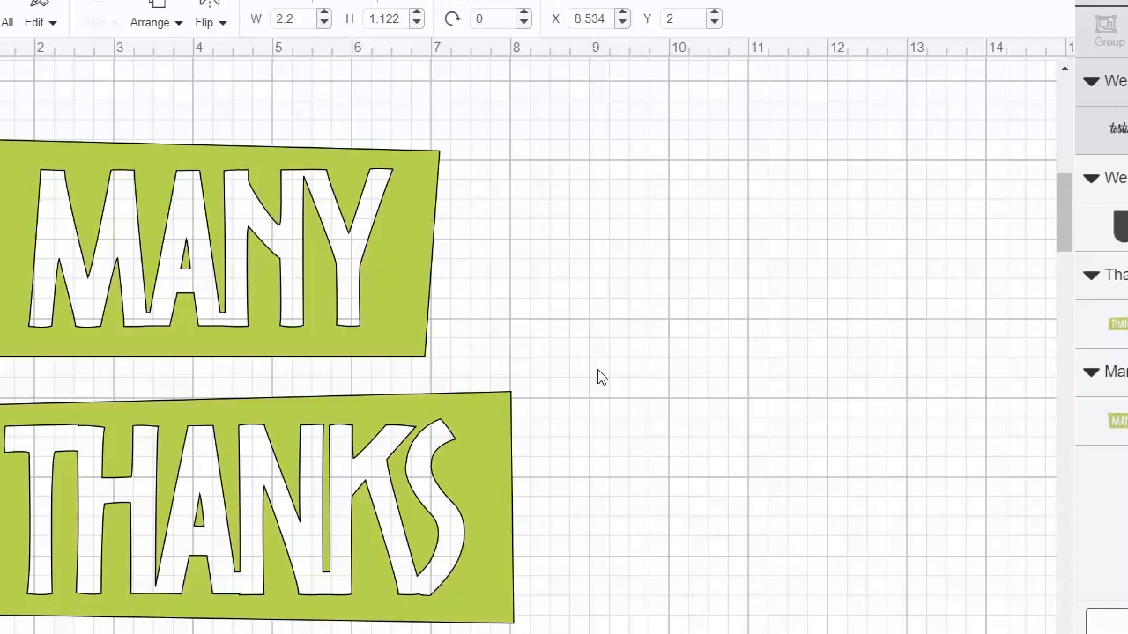
pyautogui.moveTo(268, 233)
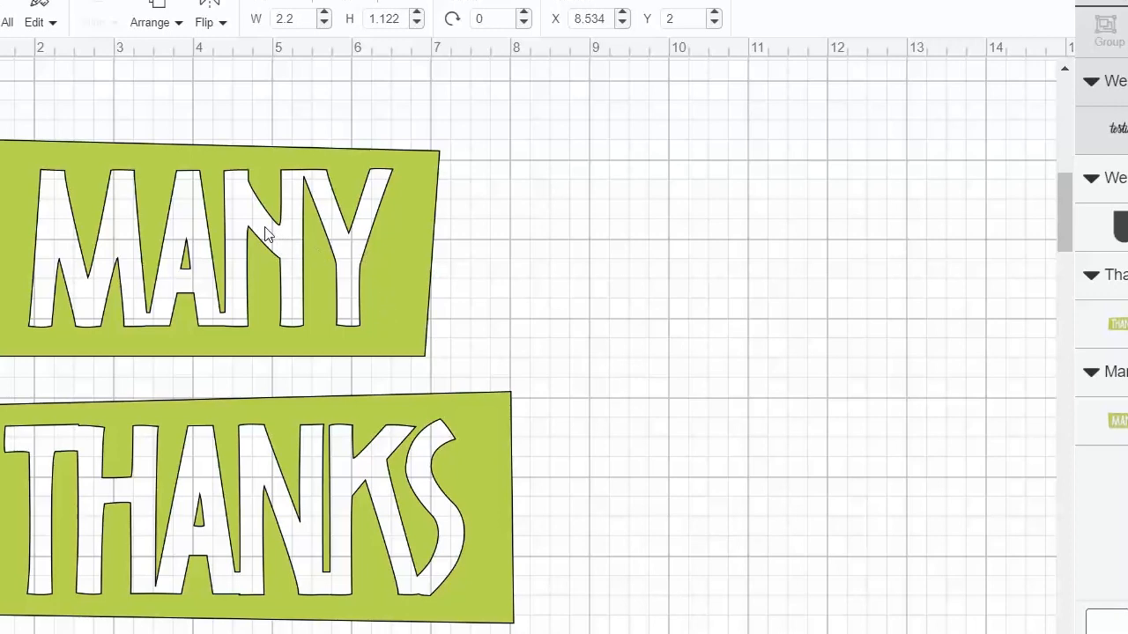
pyautogui.moveTo(308, 220)
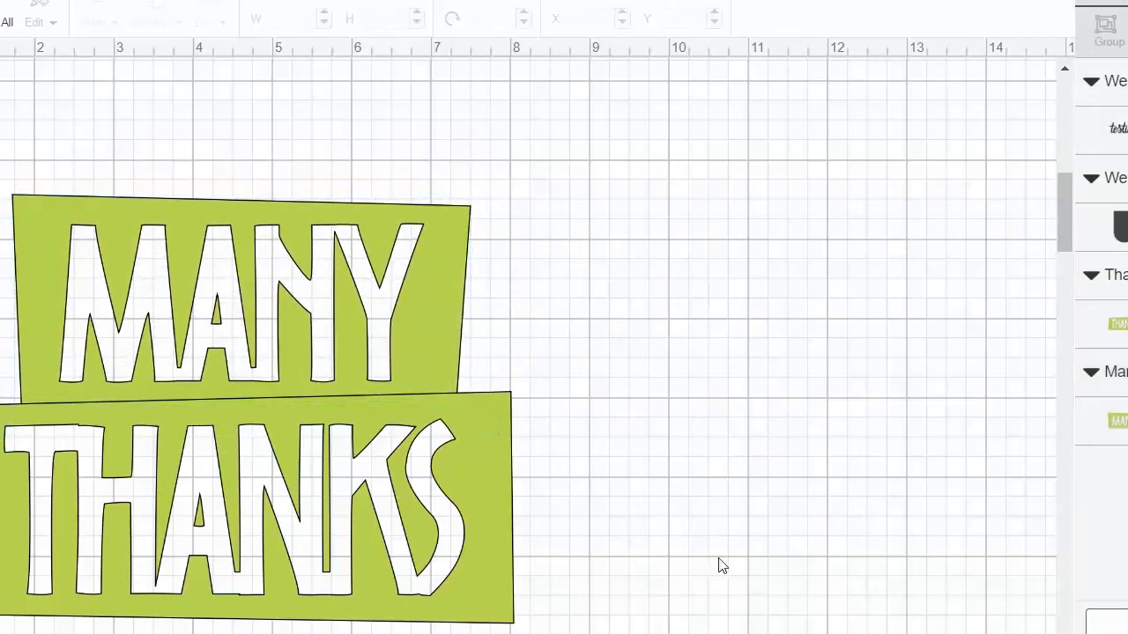
# Weld MANY and THANKS into one 7-by-5.4-inch green shape, then select it.
pyautogui.click(264, 300)
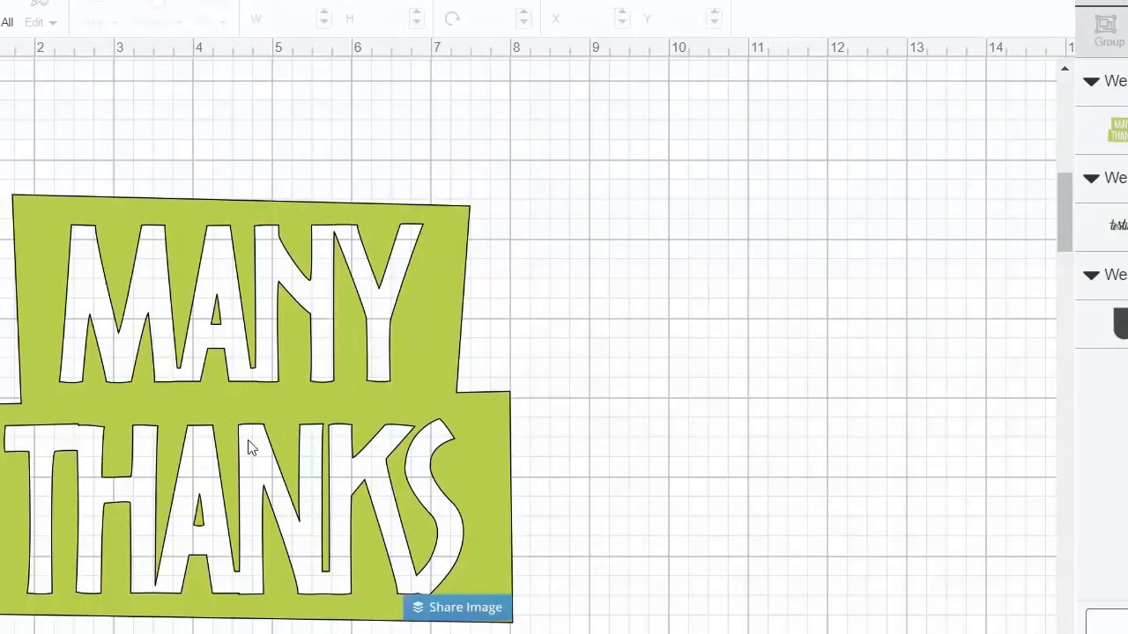
pyautogui.click(251, 445)
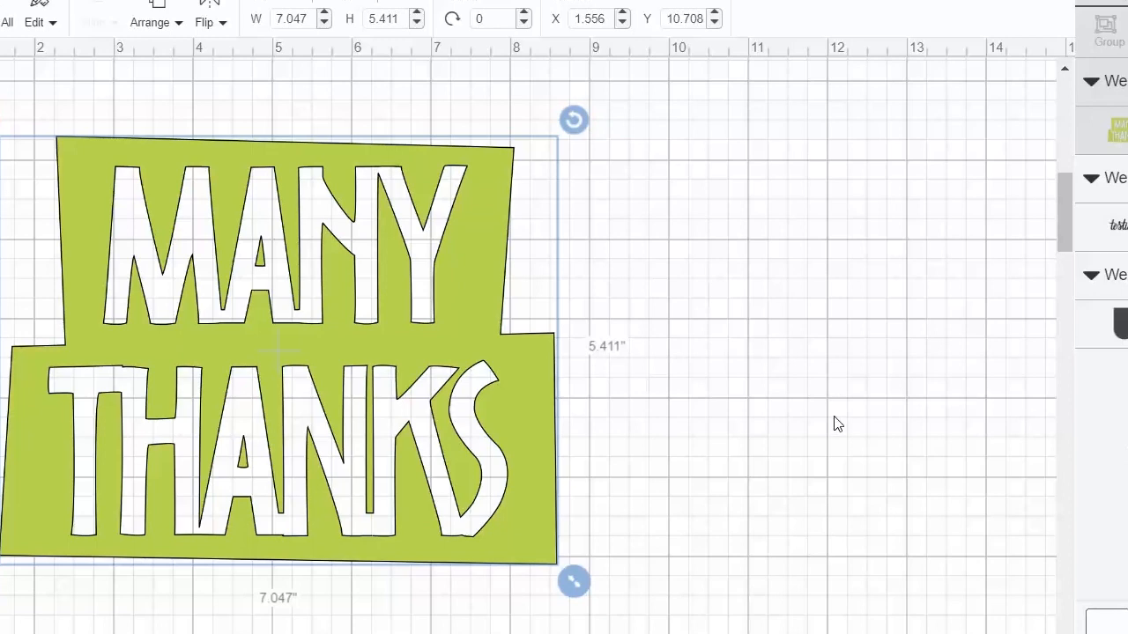